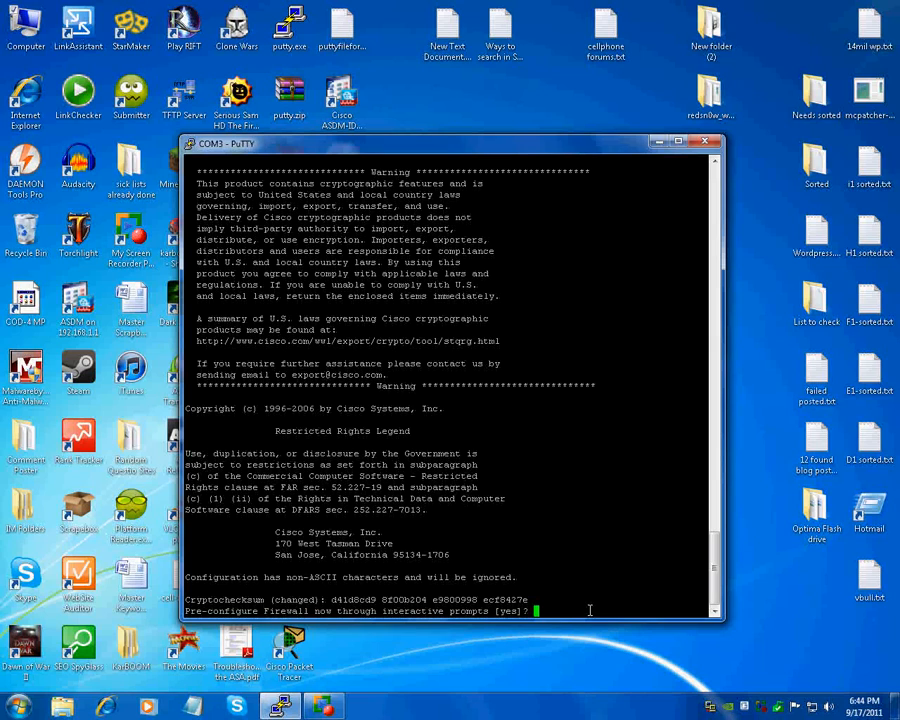
{"action": "mouse_move", "coordinate": [570, 613]}
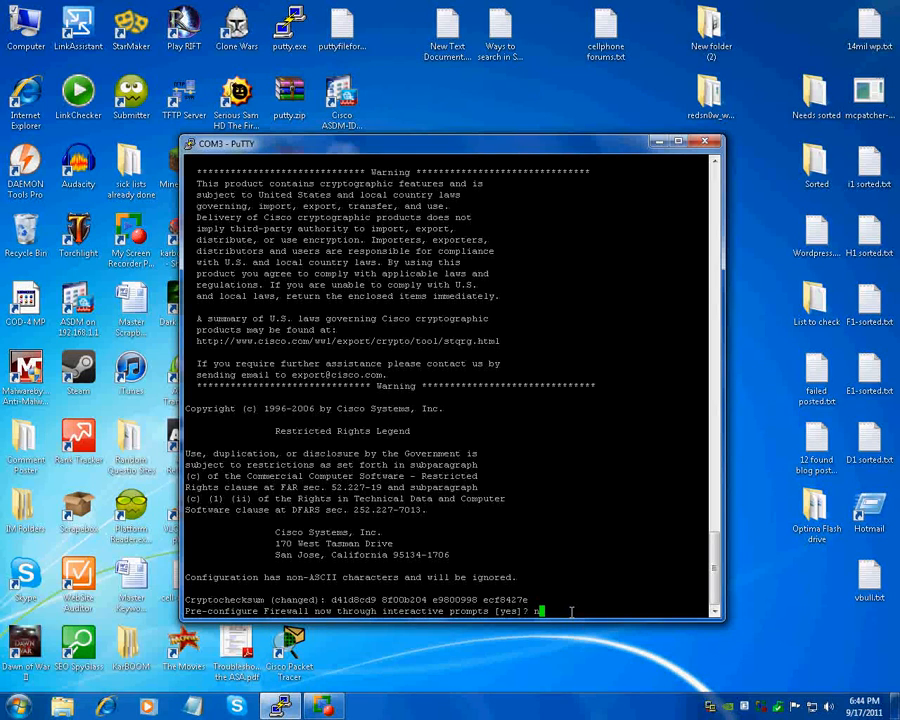
Step: Answer 'no' to the ASA's interactive pre-configuration prompt and request enable access
{"action": "type", "text": "no"}
{"action": "type", "text": "enable"}
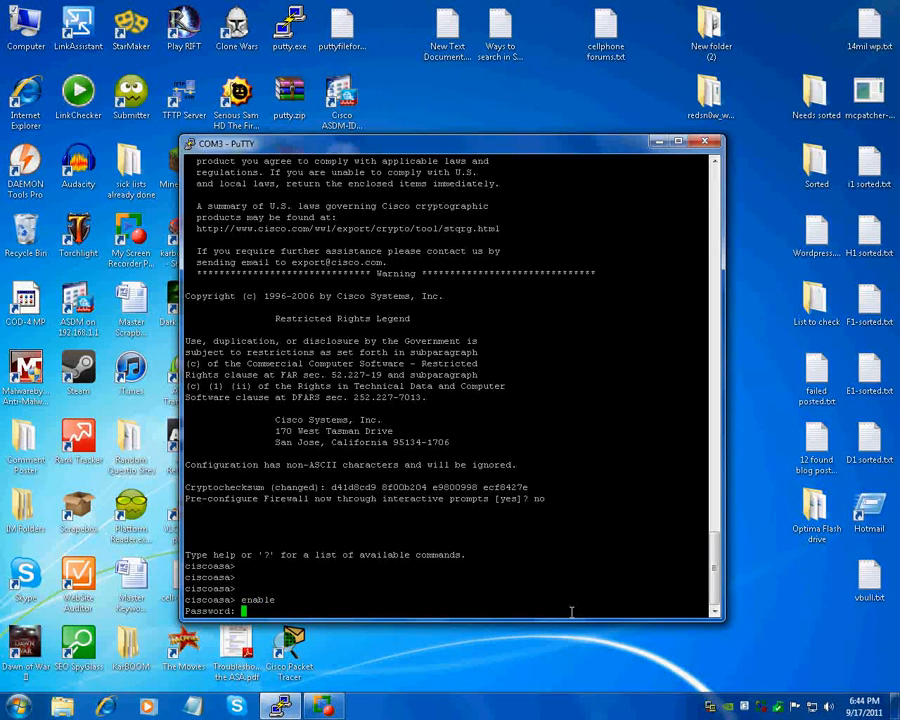
Step: Enter privileged mode with a blank password and page through the full 'show int' listing
{"action": "key", "text": "Return"}
{"action": "type", "text": "show int"}
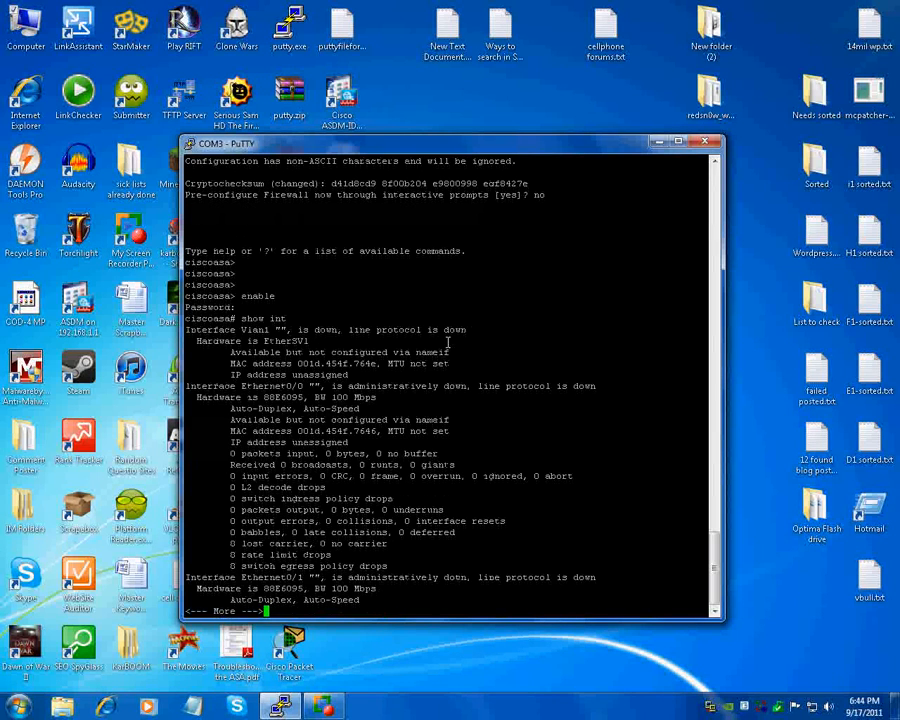
{"action": "mouse_move", "coordinate": [425, 306]}
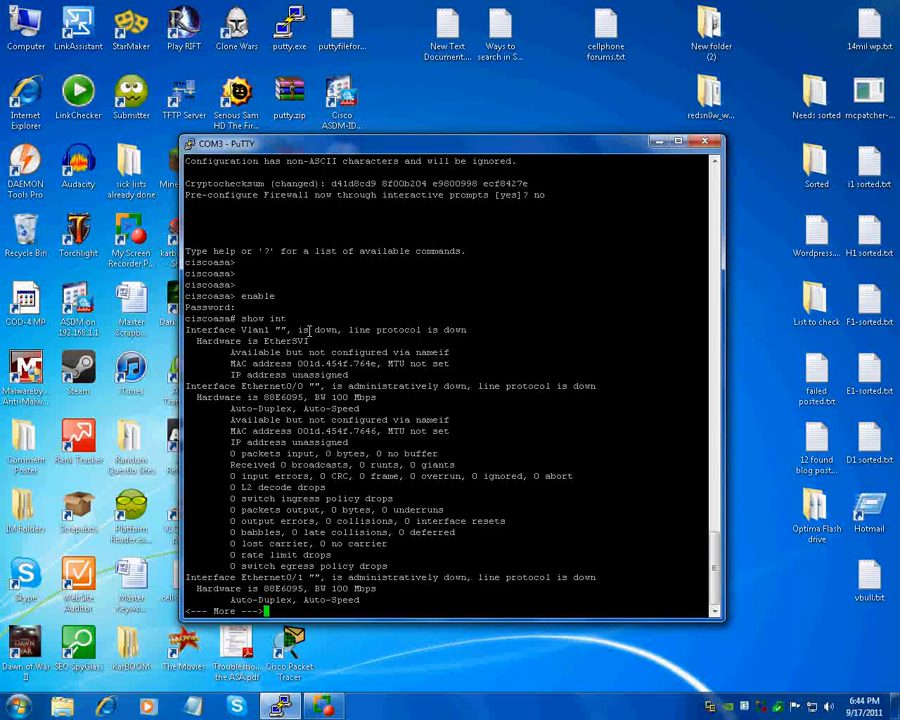
{"action": "mouse_move", "coordinate": [433, 338]}
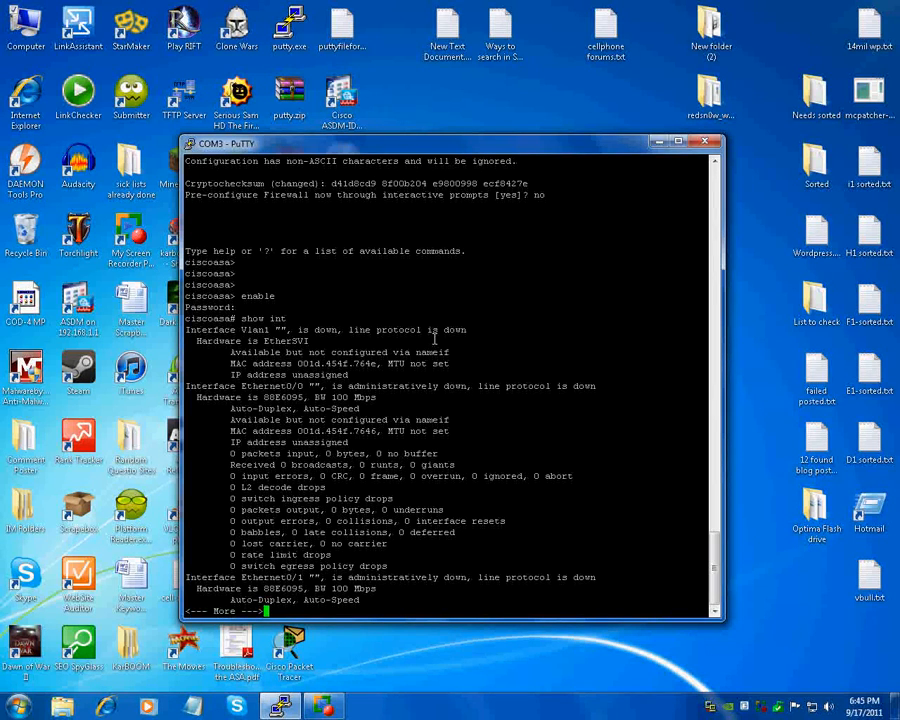
{"action": "key", "text": "space"}
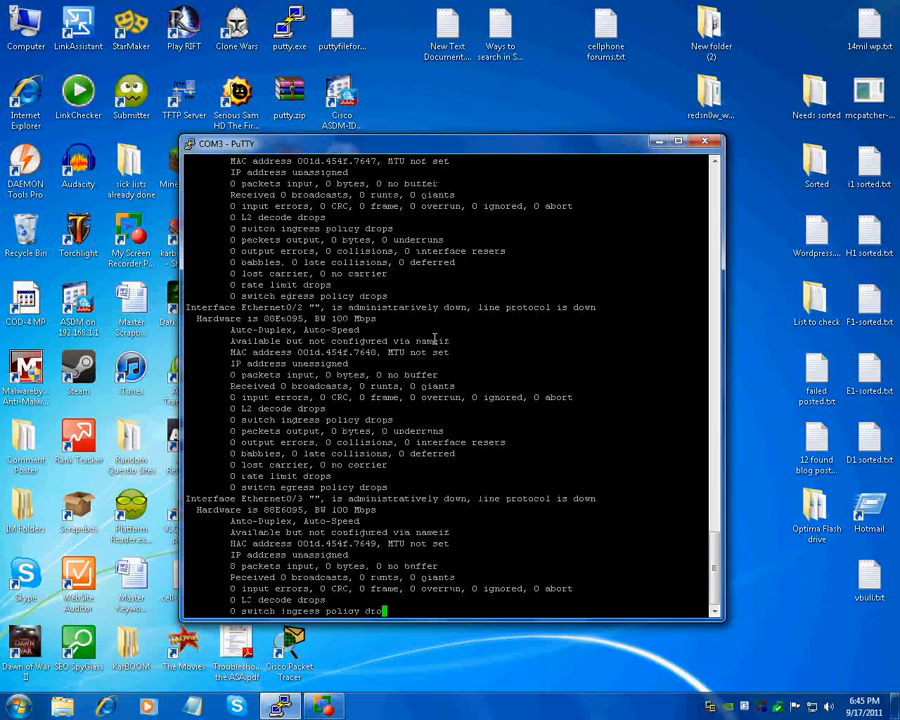
{"action": "scroll", "scroll_direction": "down", "scroll_amount": 3}
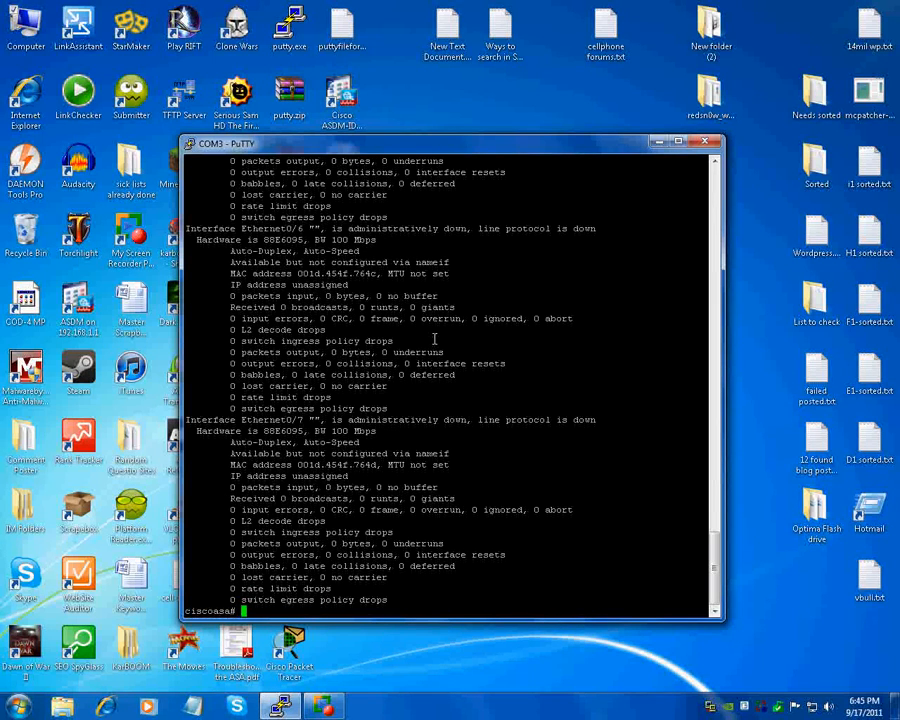
{"action": "type", "text": "config t"}
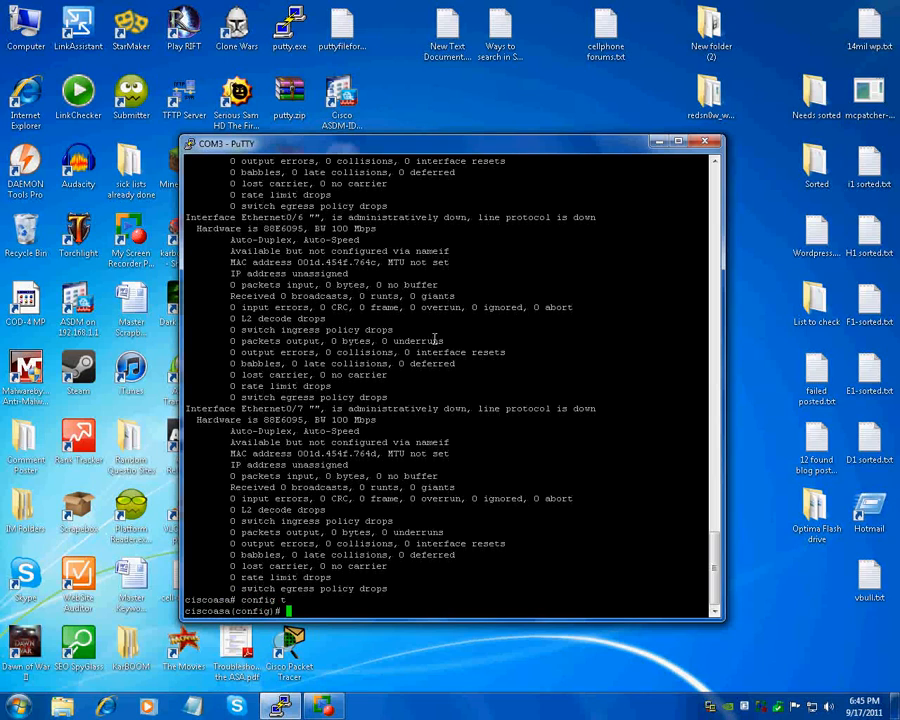
Step: On interface vlan 1, set IP 192.168.1.1 255.255.255.0 and nameif inside
{"action": "type", "text": "int vlan 1"}
{"action": "type", "text": "ip address "}
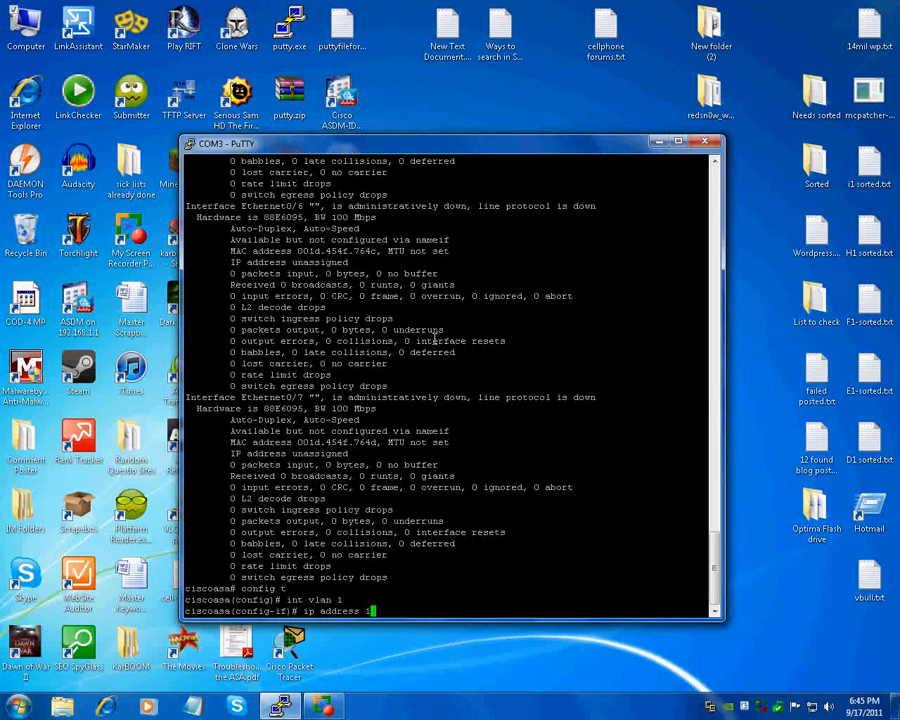
{"action": "type", "text": "192.168."}
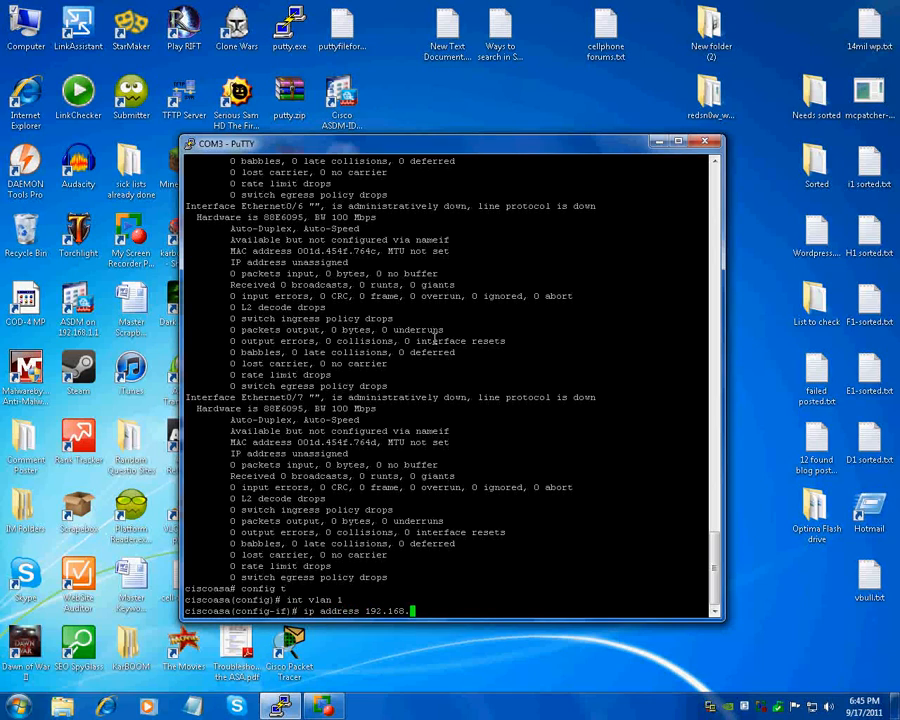
{"action": "type", "text": ".1 255.255.255.0"}
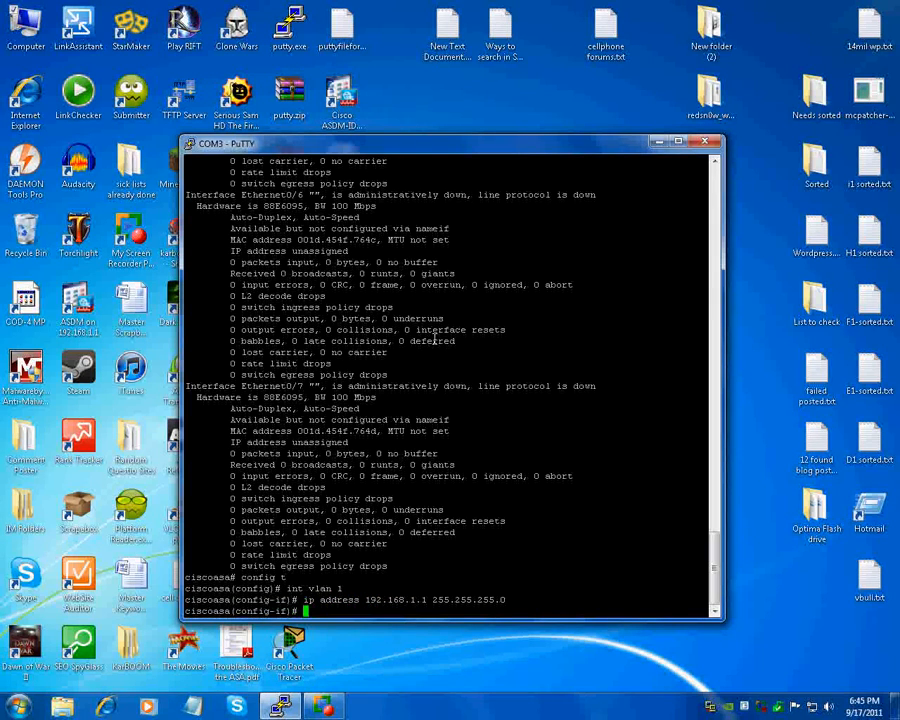
{"action": "type", "text": "nameif"}
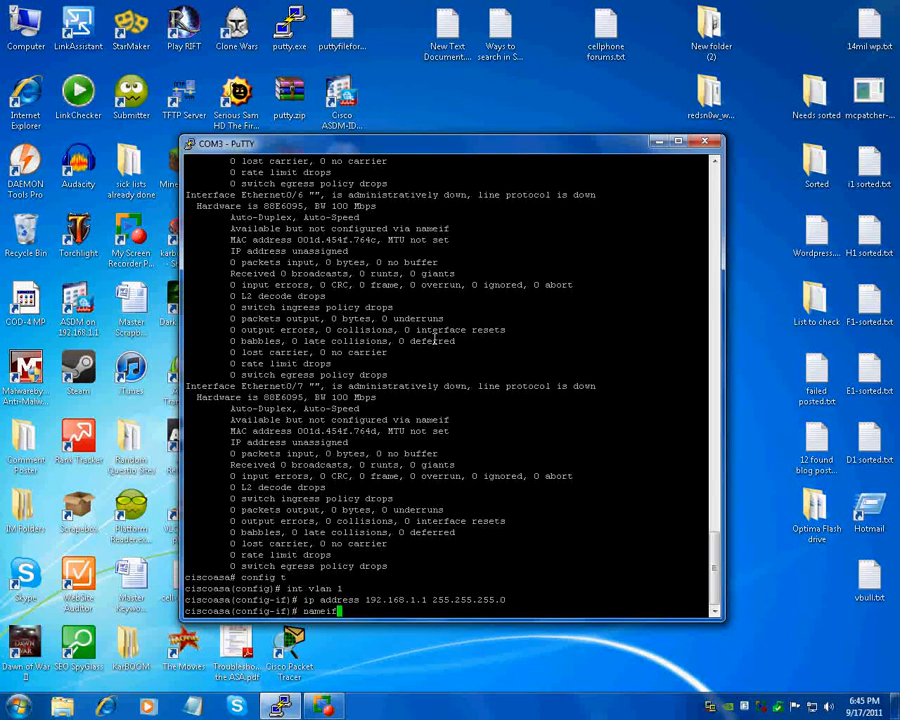
{"action": "type", "text": "is"}
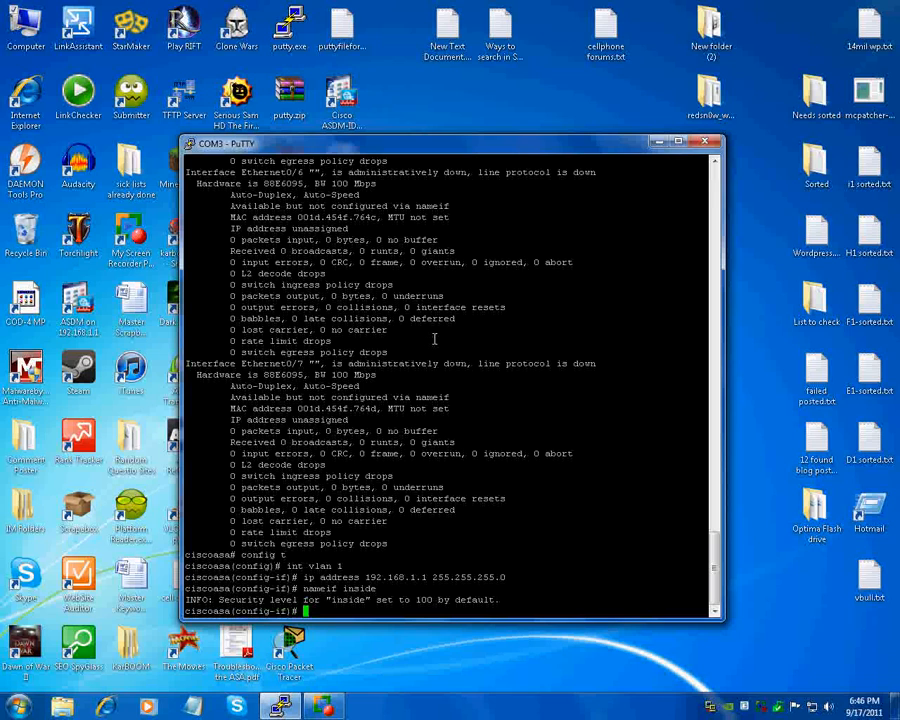
{"action": "type", "text": "no shutdown"}
{"action": "type", "text": "show"}
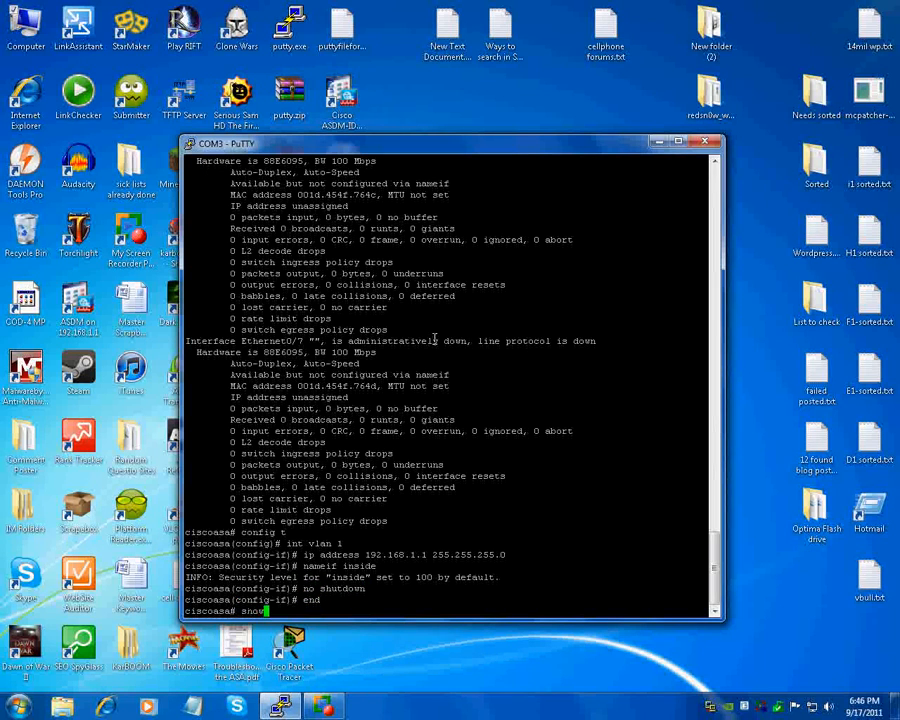
Step: Show the updated interface listing: Vlan1 named inside, 192.168.1.1/24, still down
{"action": "type", "text": " int"}
{"action": "key", "text": "Return"}
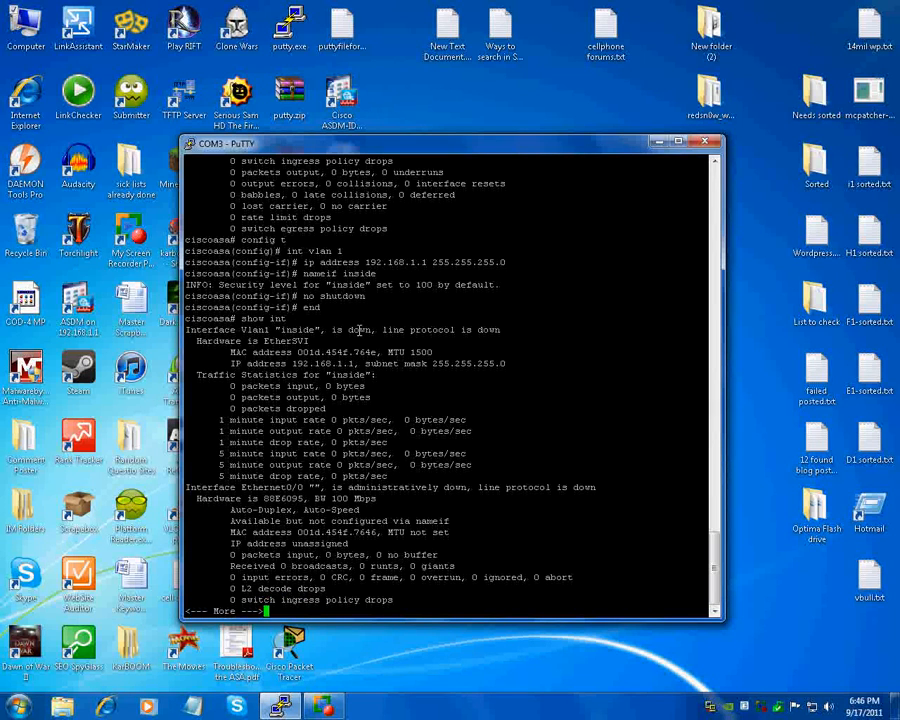
{"action": "mouse_move", "coordinate": [362, 330]}
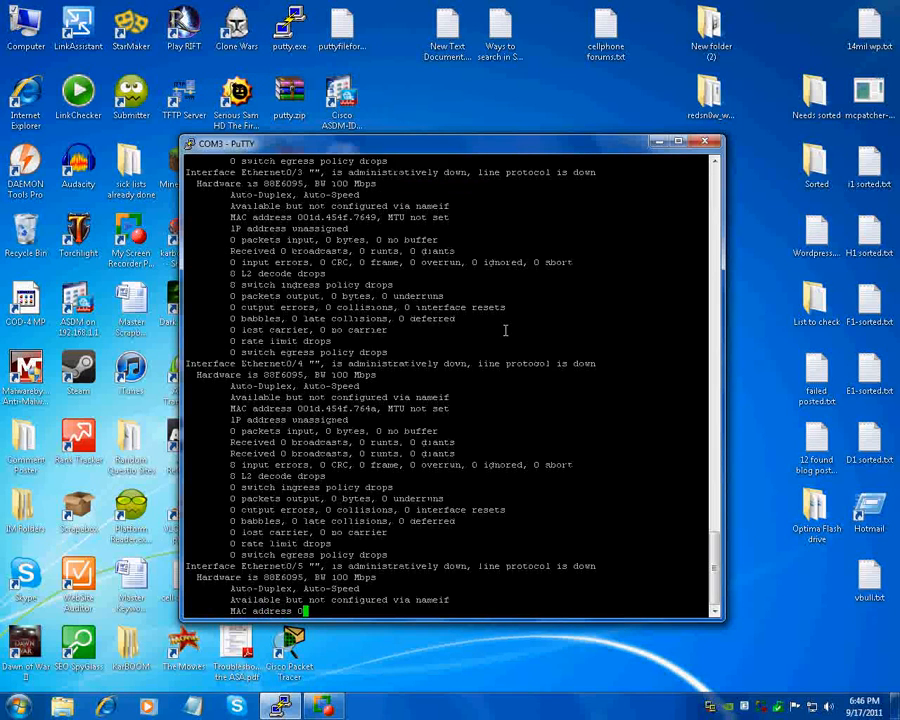
{"action": "scroll", "scroll_direction": "down", "scroll_amount": 3}
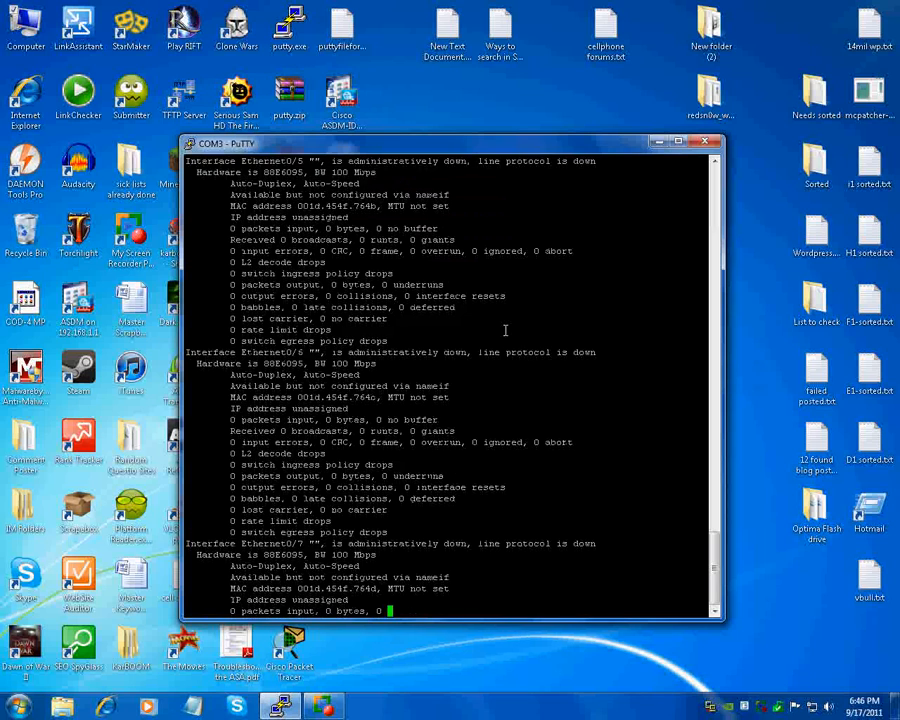
{"action": "scroll", "scroll_direction": "down", "scroll_amount": 3}
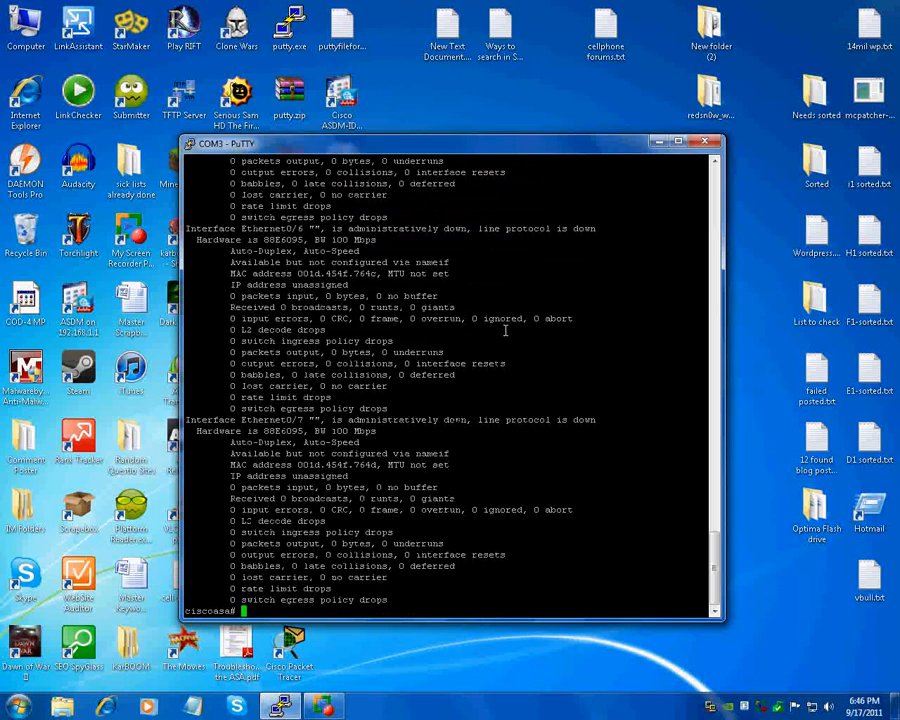
Step: Apply 'no shutdown' to Ethernet0/5 in config mode, then 'end' to the privileged prompt
{"action": "type", "text": "config t"}
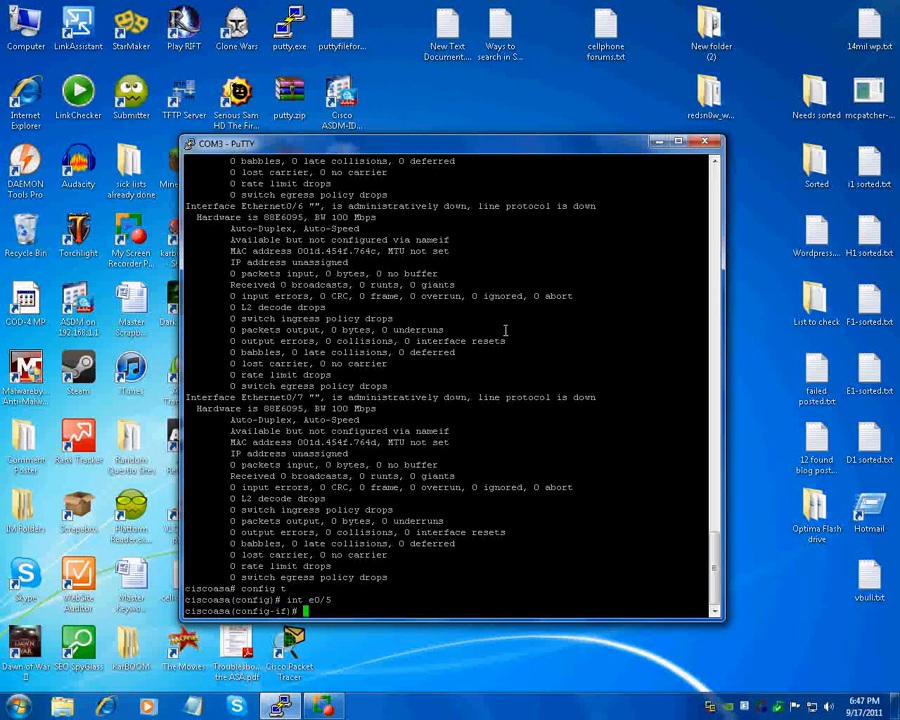
{"action": "type", "text": "no shutdown"}
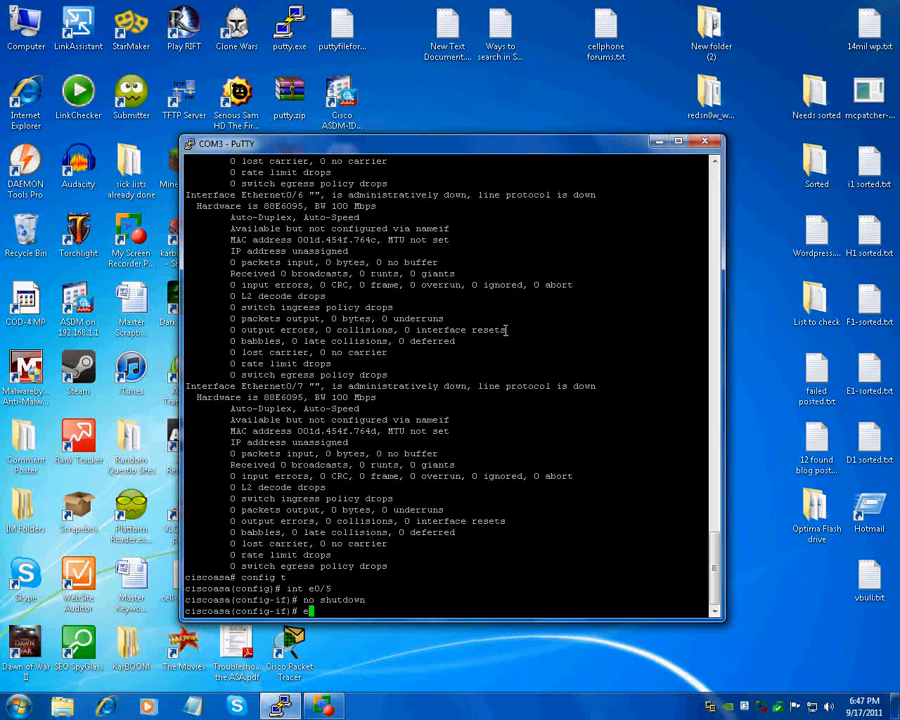
{"action": "type", "text": "end"}
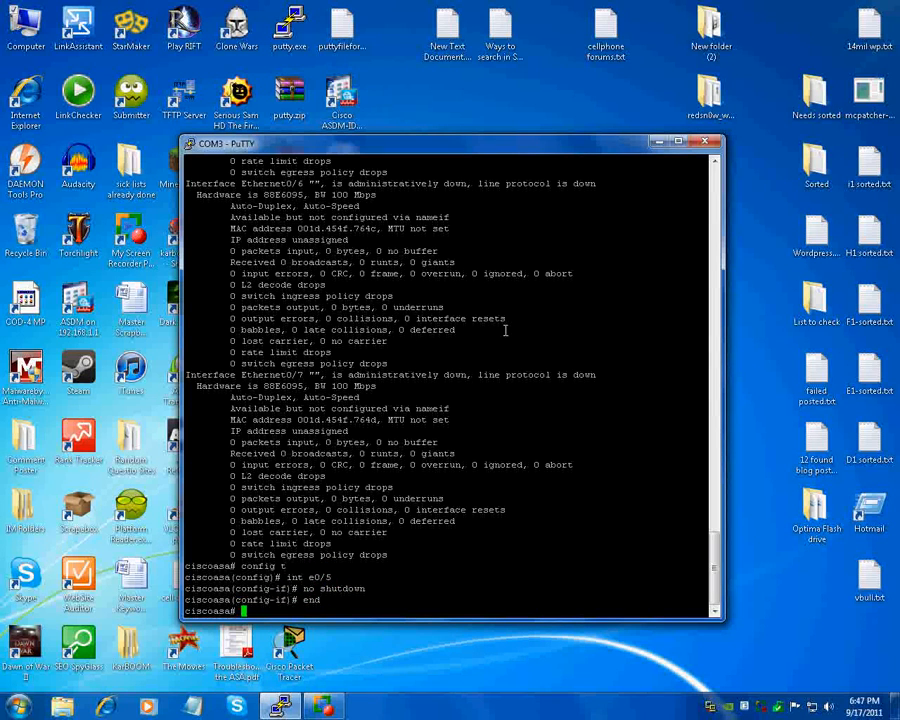